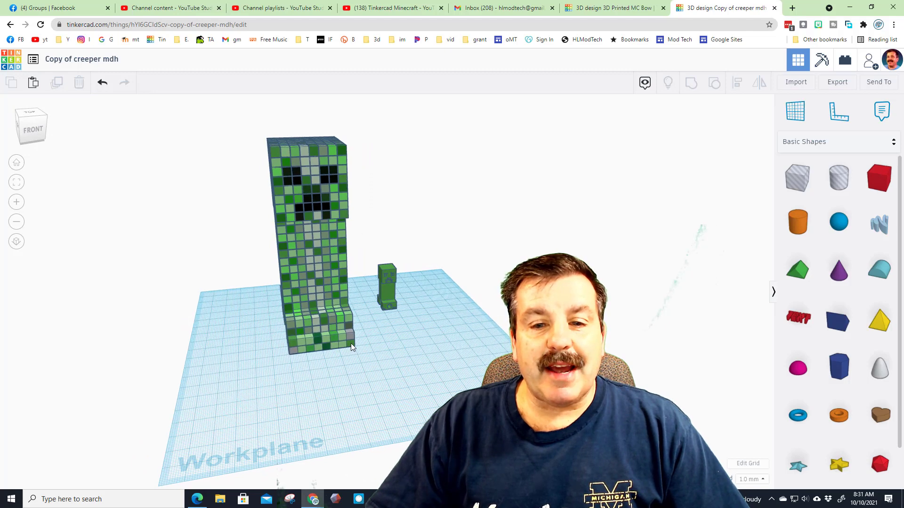
Check a cube's bevel settings and the creeper model, then switch to the 3D Printed MC Bow design.
{"action": "left_click", "coordinate": [350, 346]}
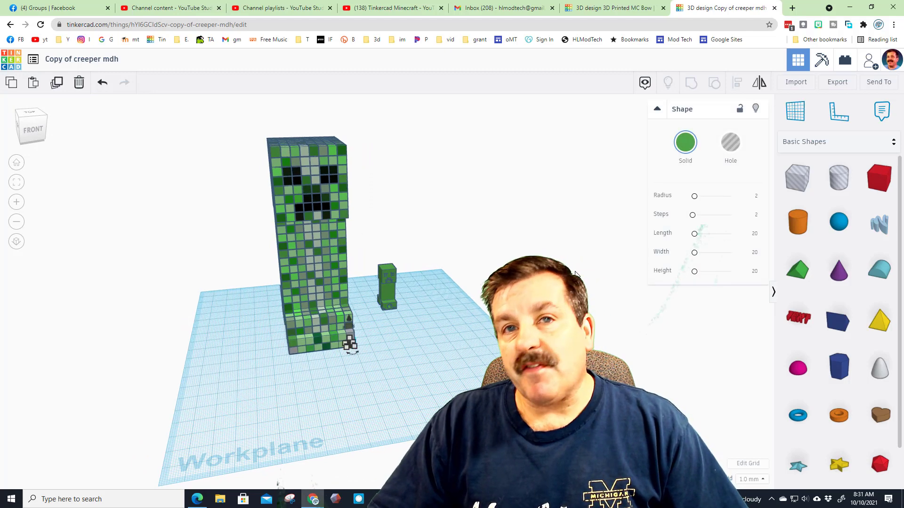
{"action": "left_click", "coordinate": [751, 480]}
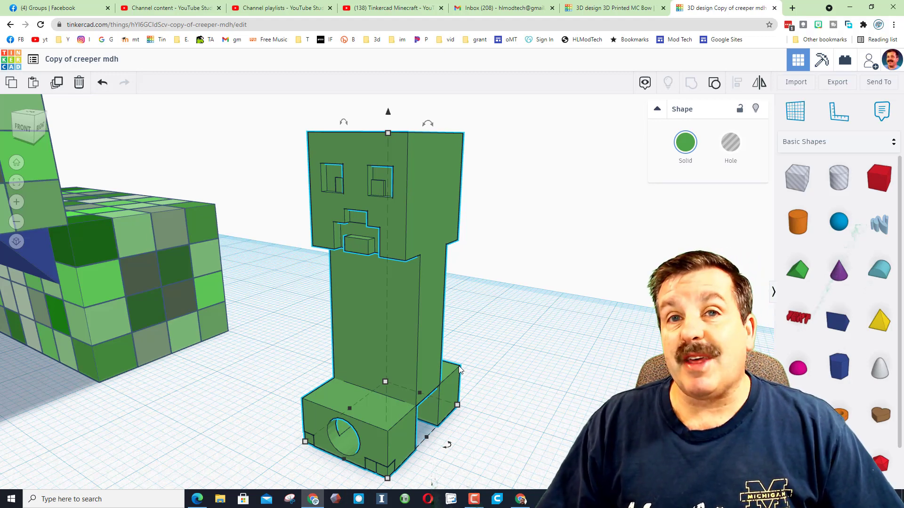
{"action": "left_click", "coordinate": [604, 8]}
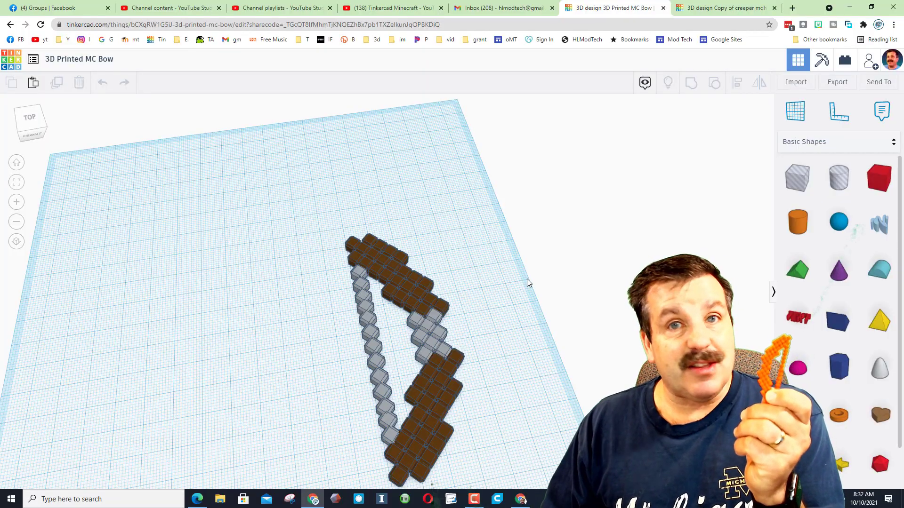
Switch to the bow mdh design holding two cube-built bows.
{"action": "left_click", "coordinate": [629, 8]}
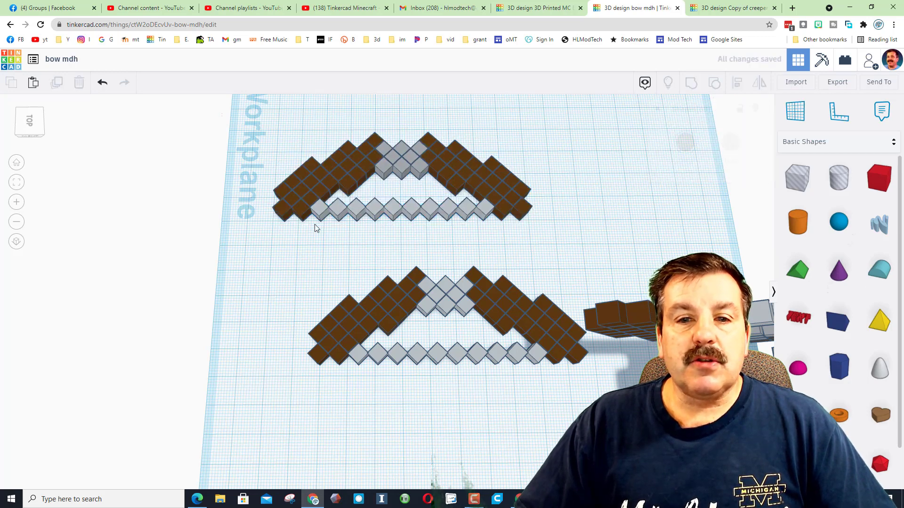
Adjust the bevel Steps value on two grey string cubes of the upper bow.
{"action": "left_click", "coordinate": [317, 214]}
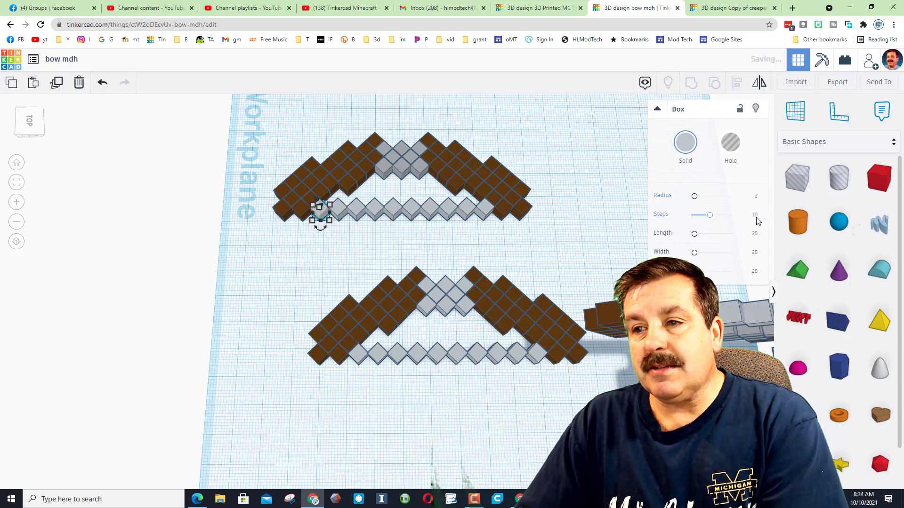
{"action": "left_click_drag", "start_coordinate": [709, 215], "coordinate": [691, 215]}
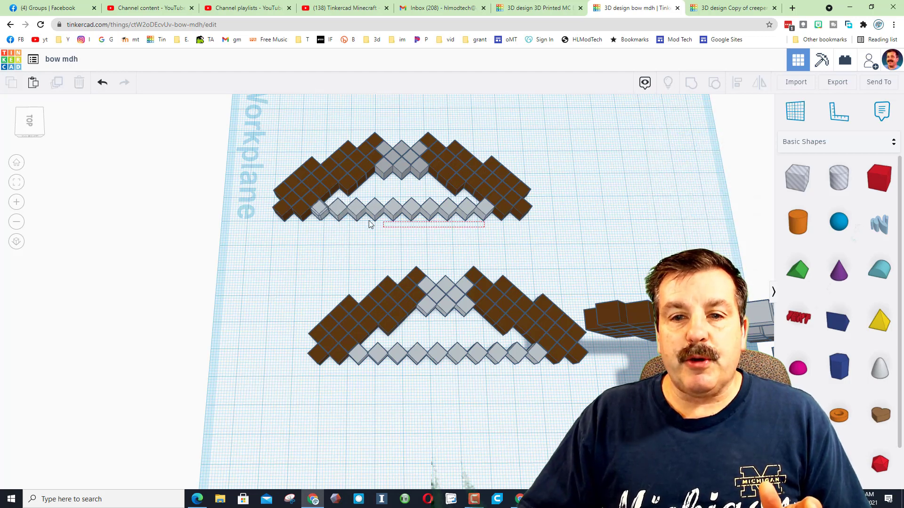
{"action": "left_click", "coordinate": [409, 210]}
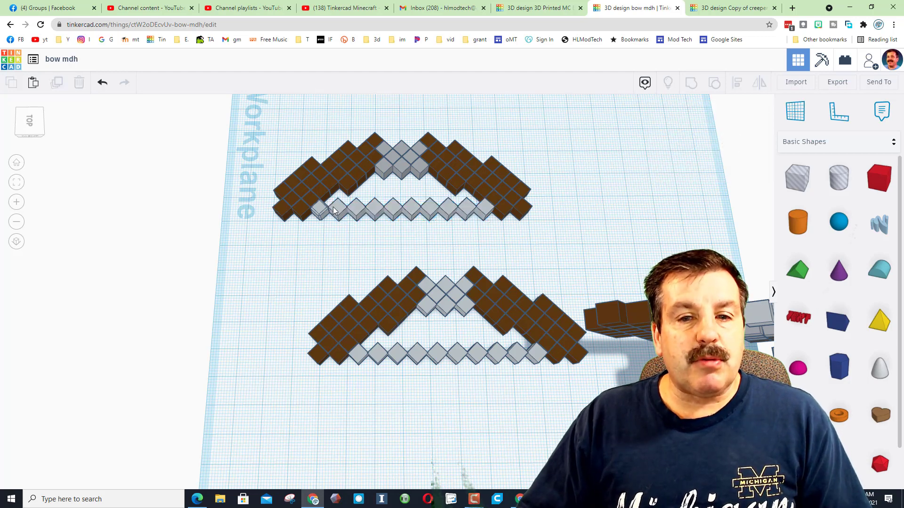
{"action": "left_click", "coordinate": [336, 211]}
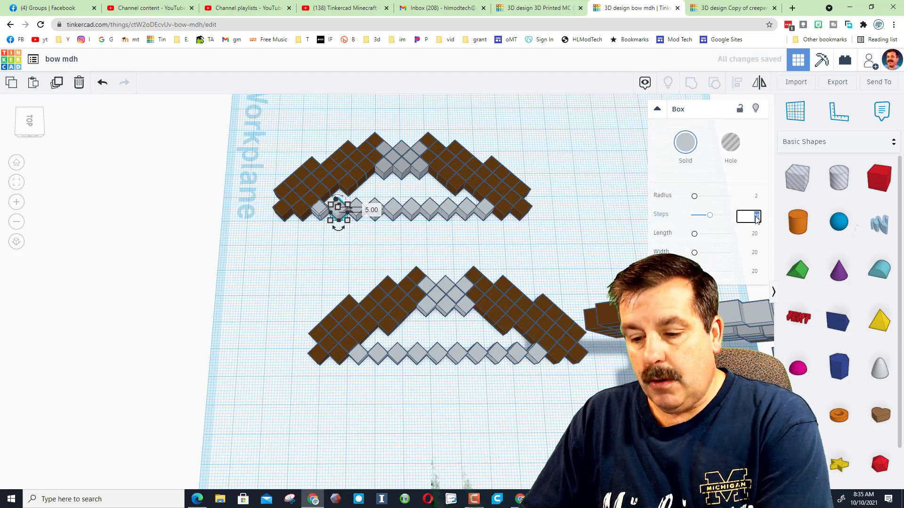
{"action": "left_click", "coordinate": [359, 245]}
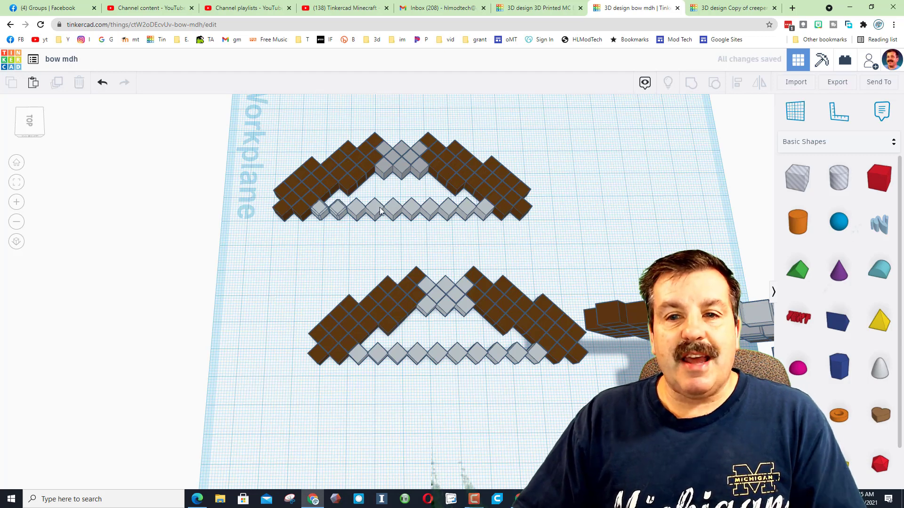
{"action": "mouse_move", "coordinate": [478, 259]}
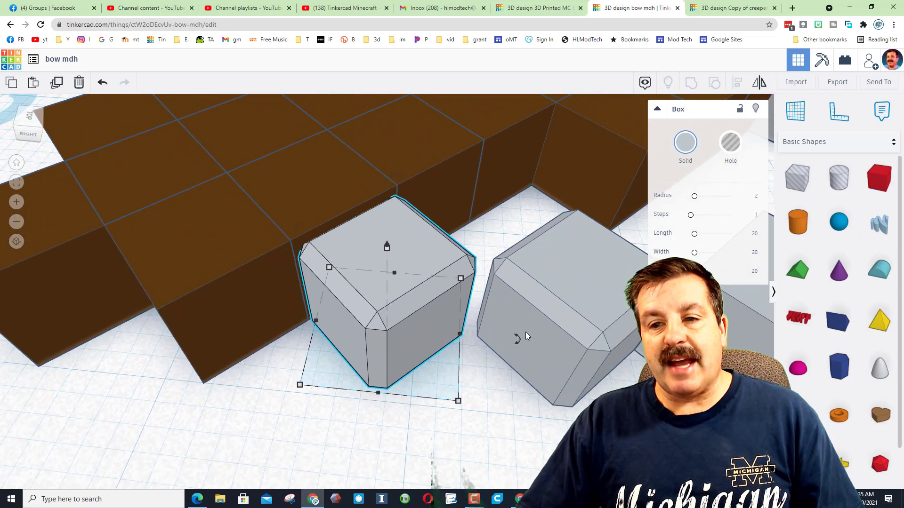
Inspect a beveled grey cube's Radius 2, Steps 1 settings before leaving for the YouTube channel.
{"action": "left_click", "coordinate": [536, 7]}
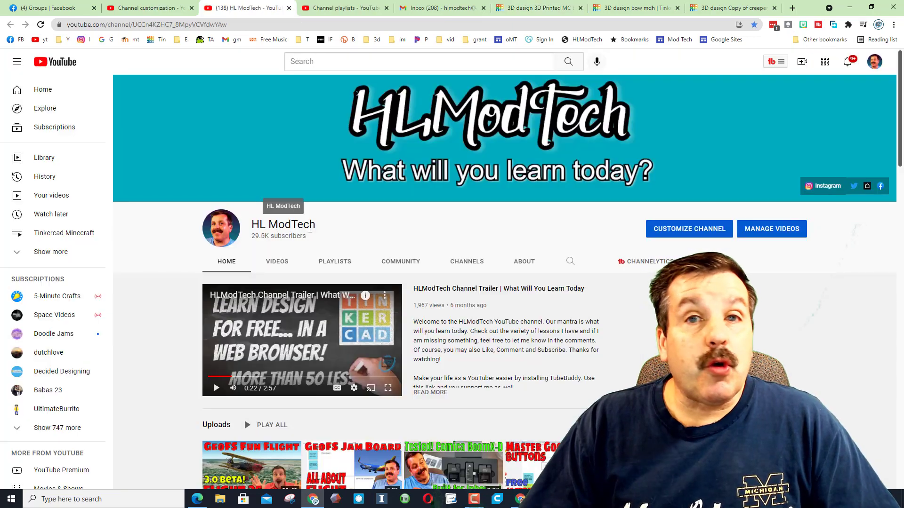
Scroll the HL ModTech channel page down to the Uploads row and Totally TinkerCAD playlists.
{"action": "scroll", "scroll_direction": "down", "scroll_amount": 3}
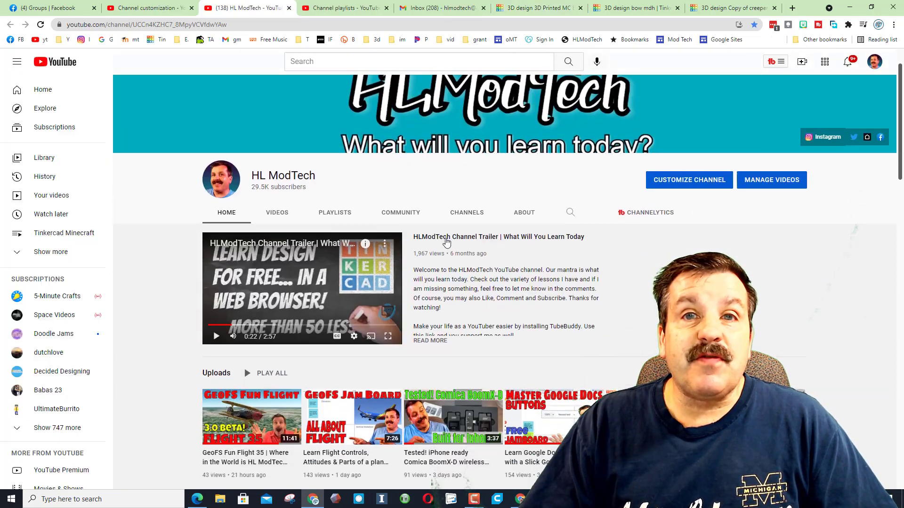
{"action": "scroll", "scroll_direction": "down", "scroll_amount": 3}
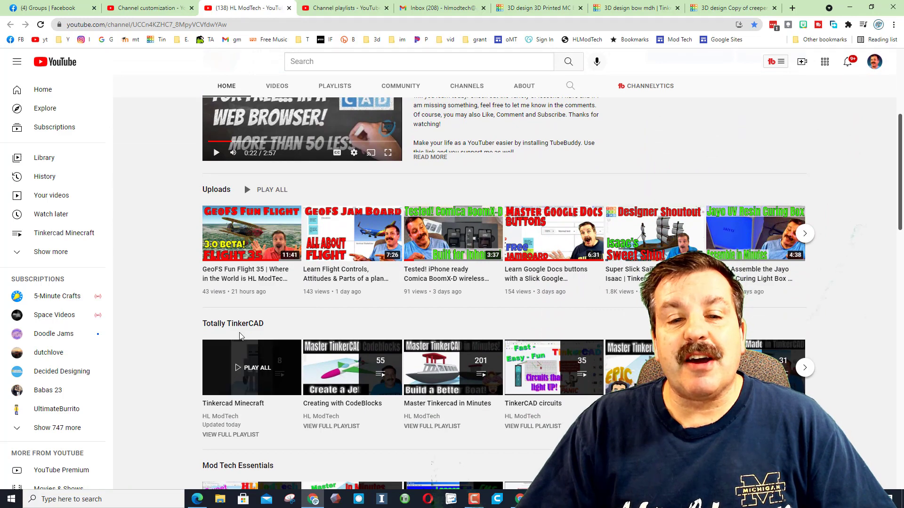
{"action": "mouse_move", "coordinate": [228, 381]}
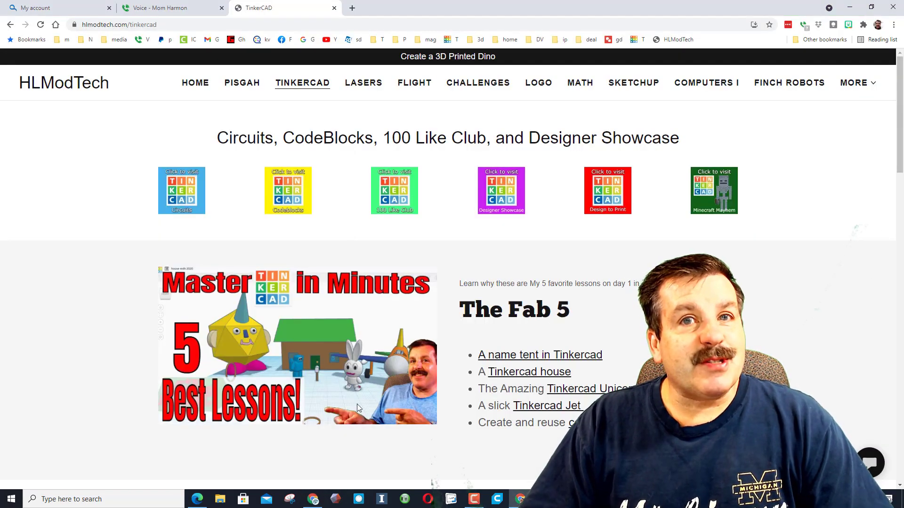
{"action": "mouse_move", "coordinate": [713, 226]}
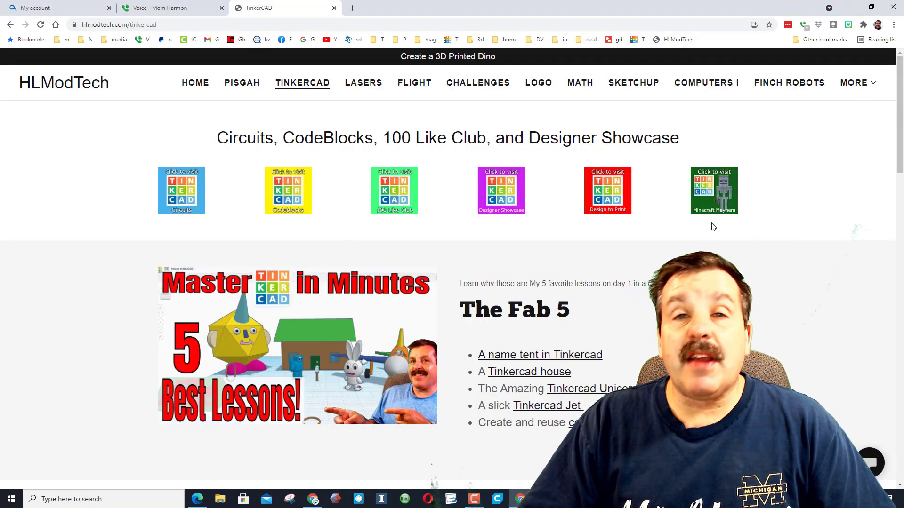
{"action": "mouse_move", "coordinate": [278, 89]}
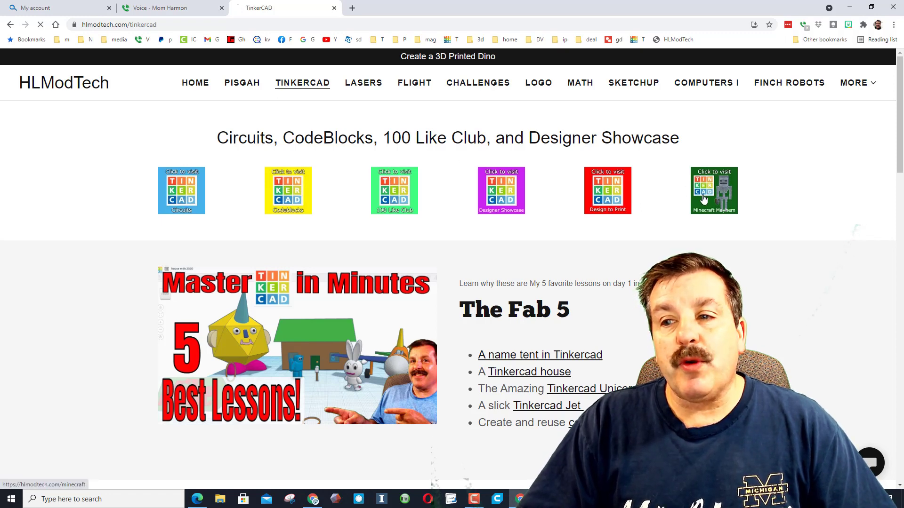
Visit the Minecraft Mayhem lessons page and chat form, then return to the bow mdh design.
{"action": "left_click", "coordinate": [714, 191]}
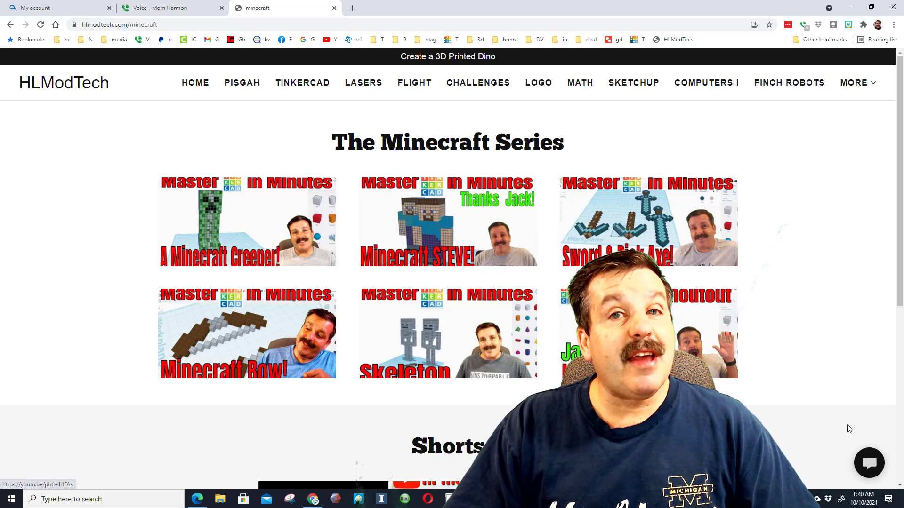
{"action": "left_click", "coordinate": [869, 463]}
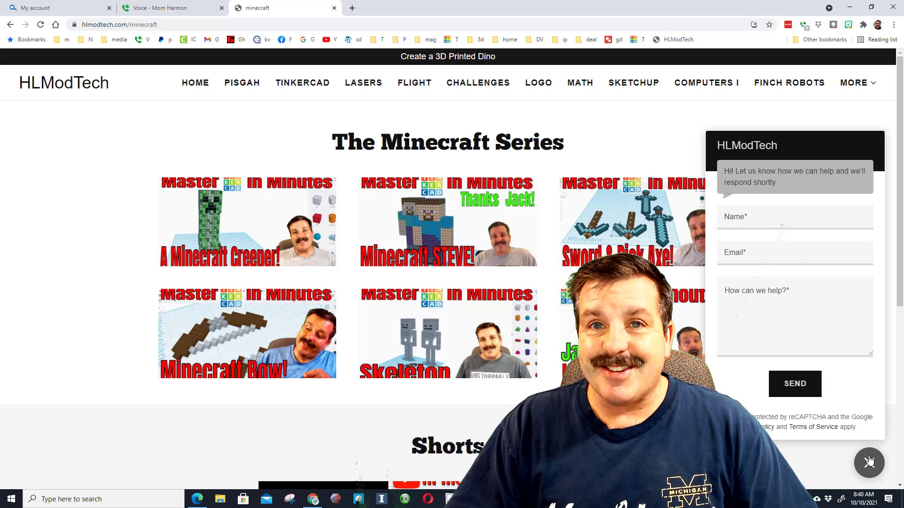
{"action": "left_click", "coordinate": [634, 8]}
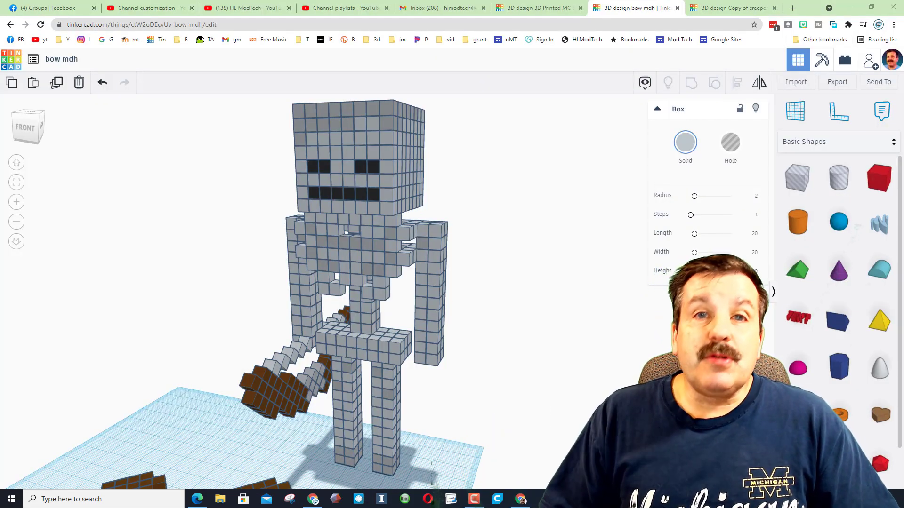